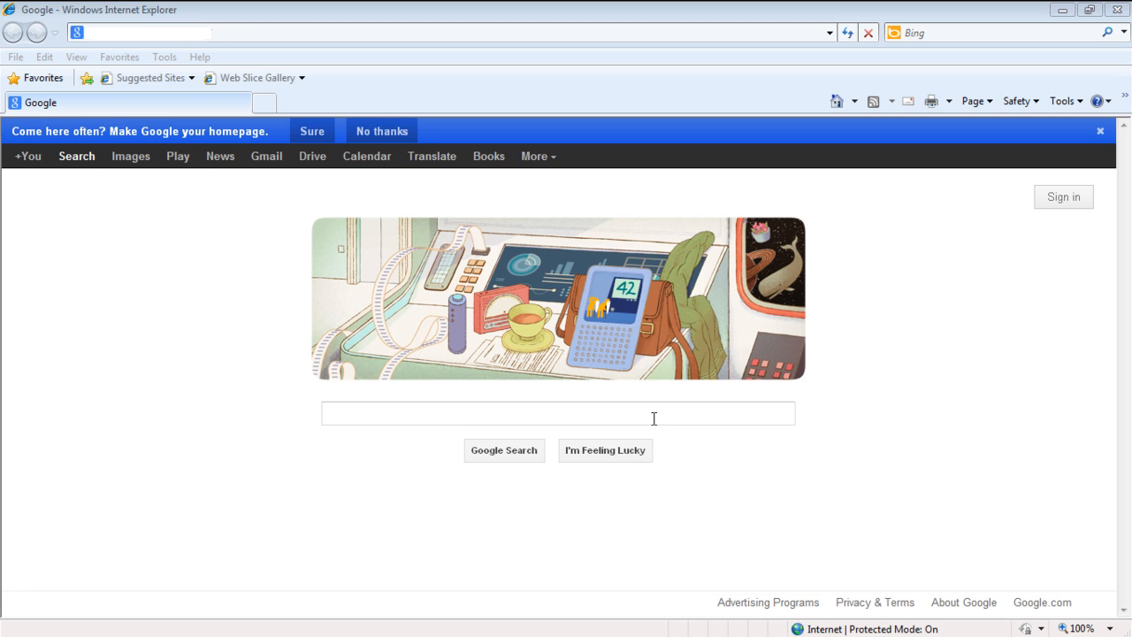
pyautogui.moveTo(613, 156)
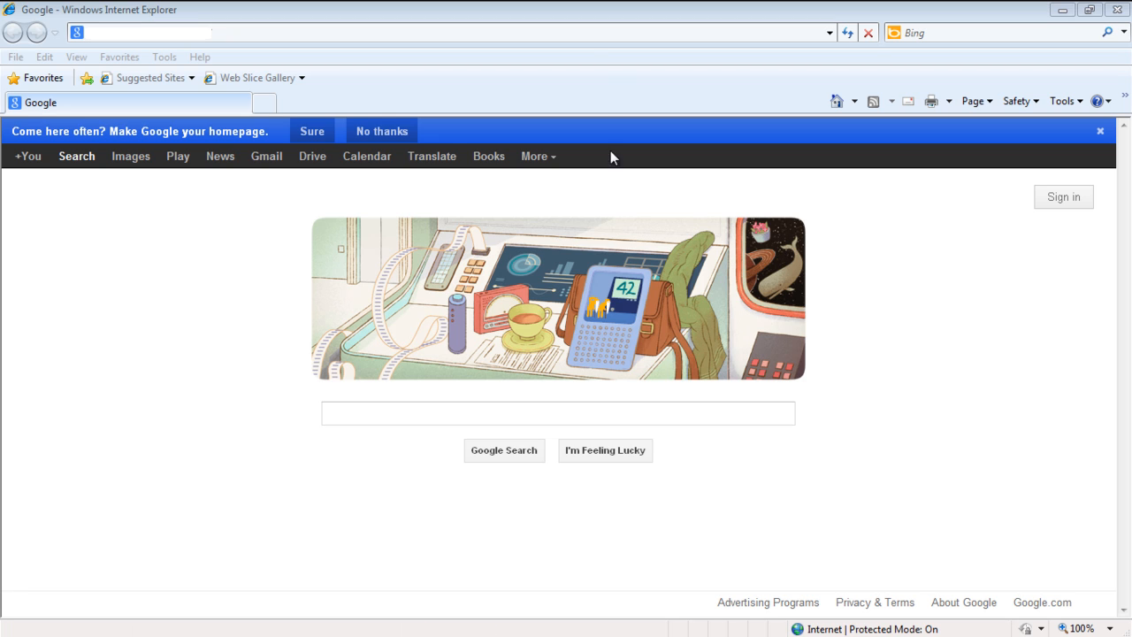
# Enter the bingtoolbar.com address to load the Download the Bing Bar page
pyautogui.write('www.bingtoolbar.com/en-US')
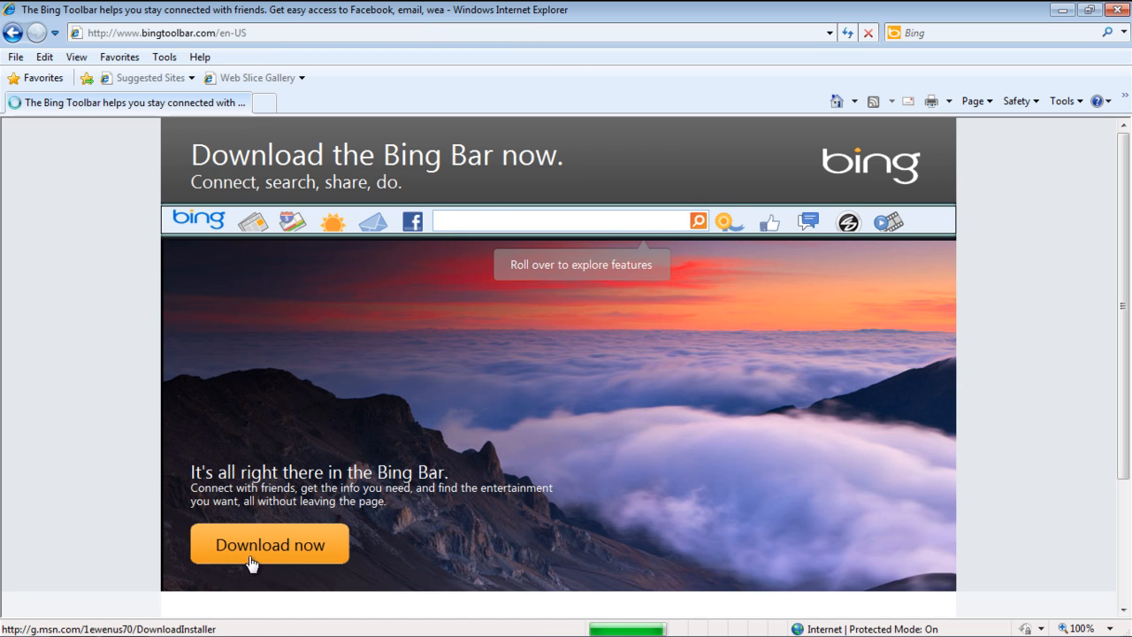
# Download and run BingBarSetup.EXE, then finish the installation to add the toolbar
pyautogui.click(269, 543)
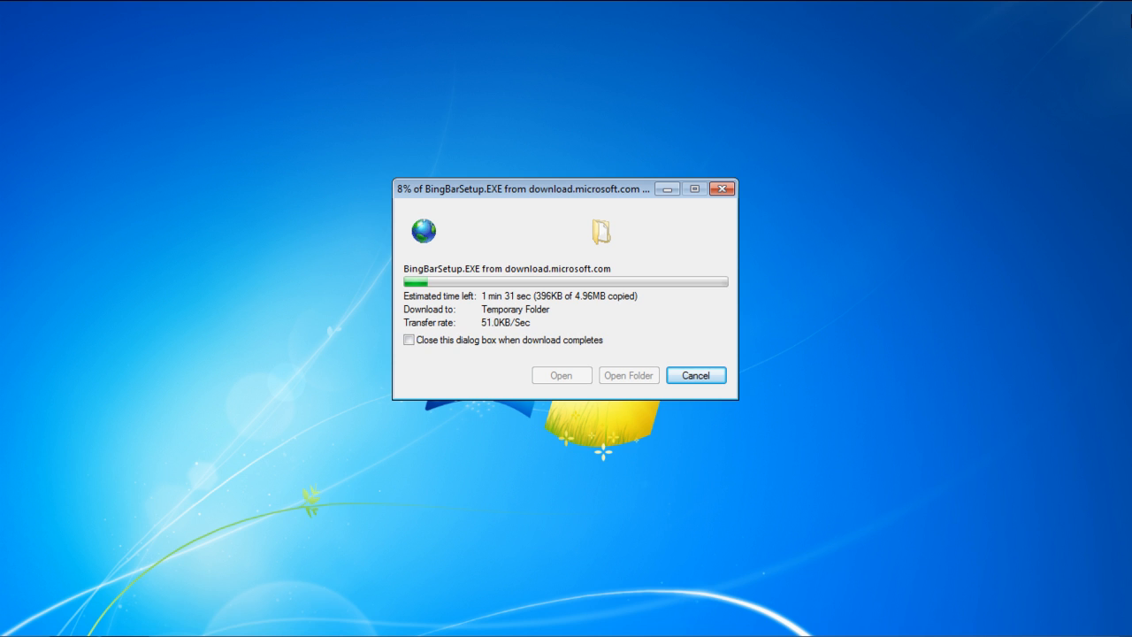
pyautogui.click(695, 375)
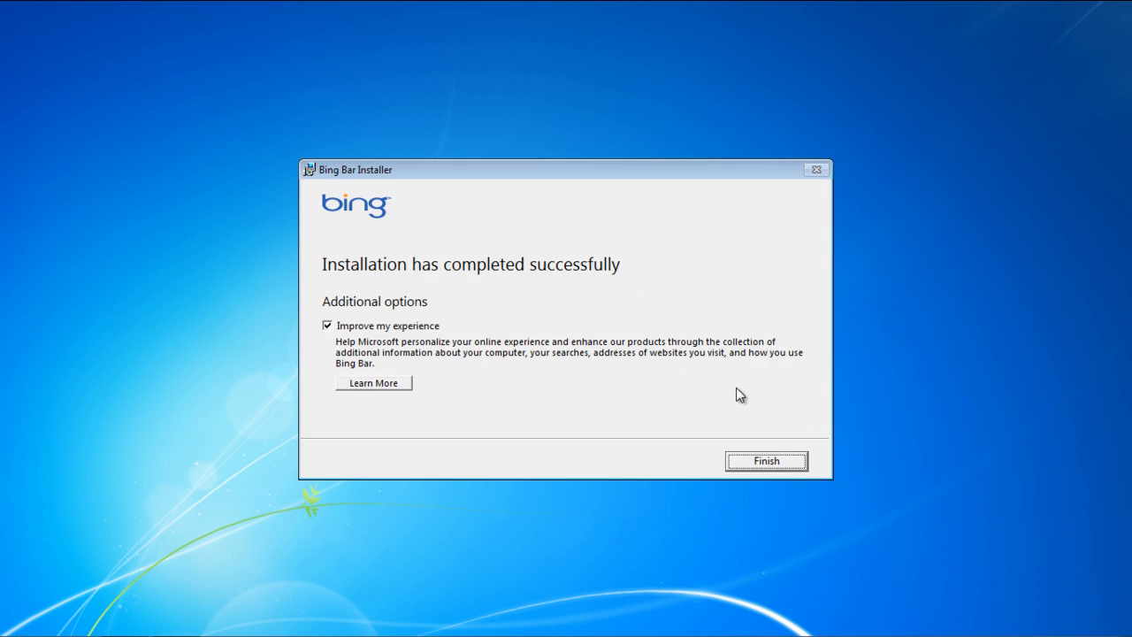
pyautogui.click(766, 461)
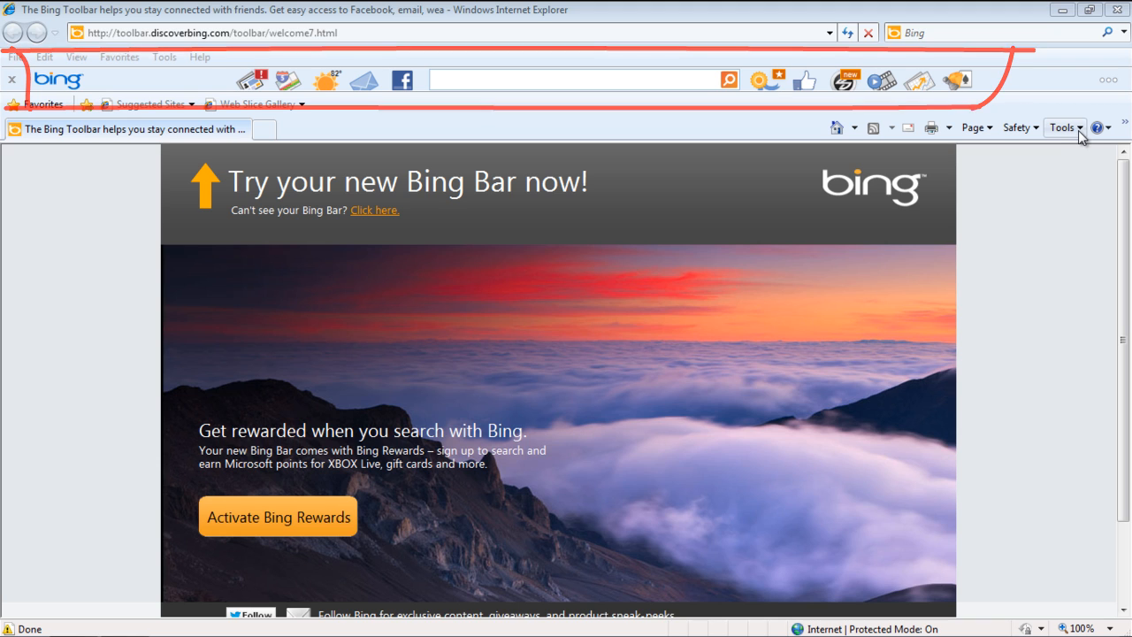
# Show the Programs tab of Internet Options from the Tools menu
pyautogui.click(1065, 127)
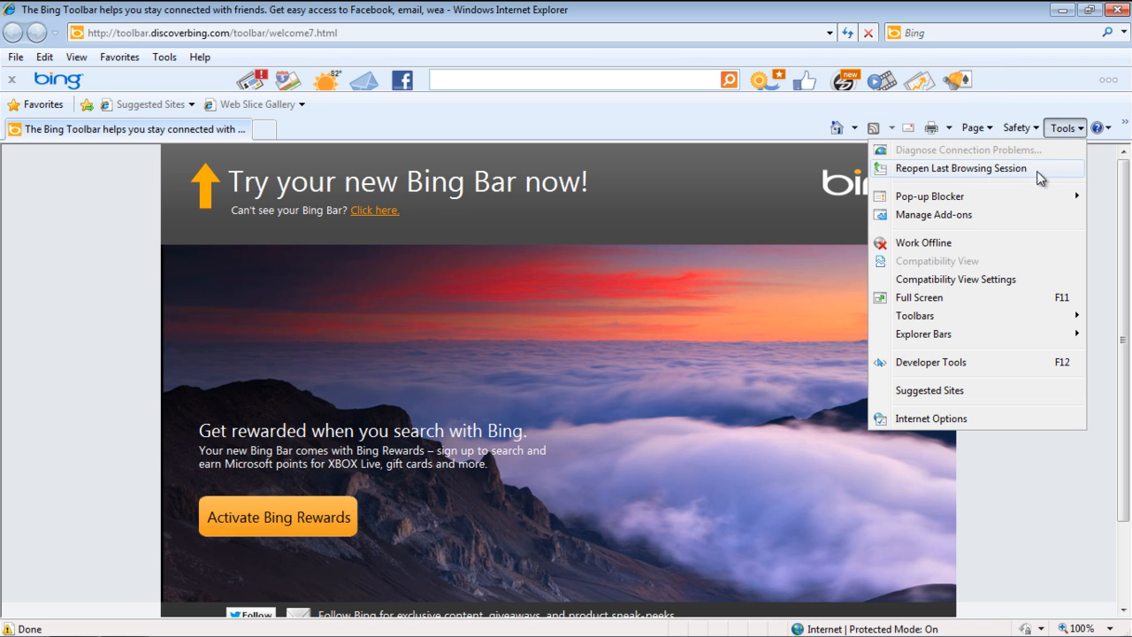
pyautogui.moveTo(930, 418)
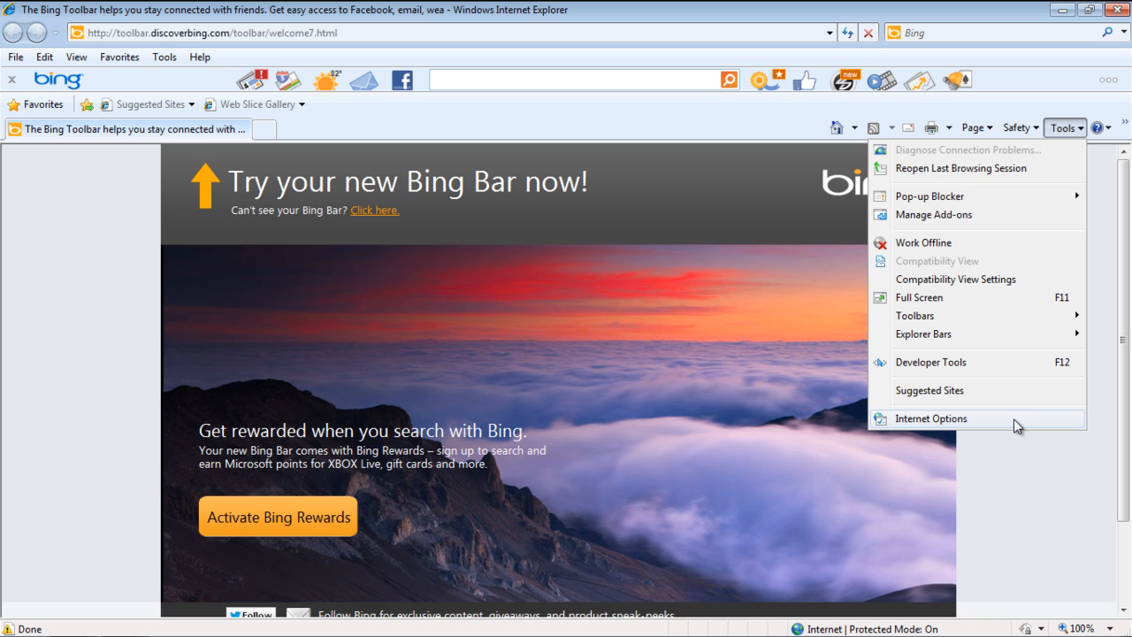
pyautogui.click(932, 418)
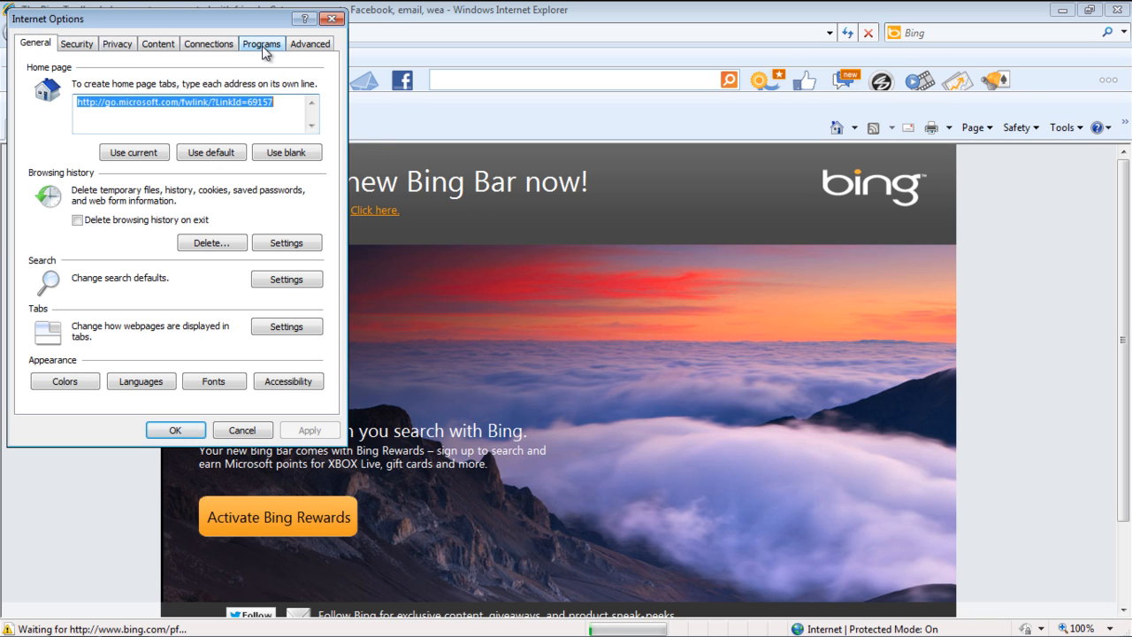
pyautogui.click(260, 44)
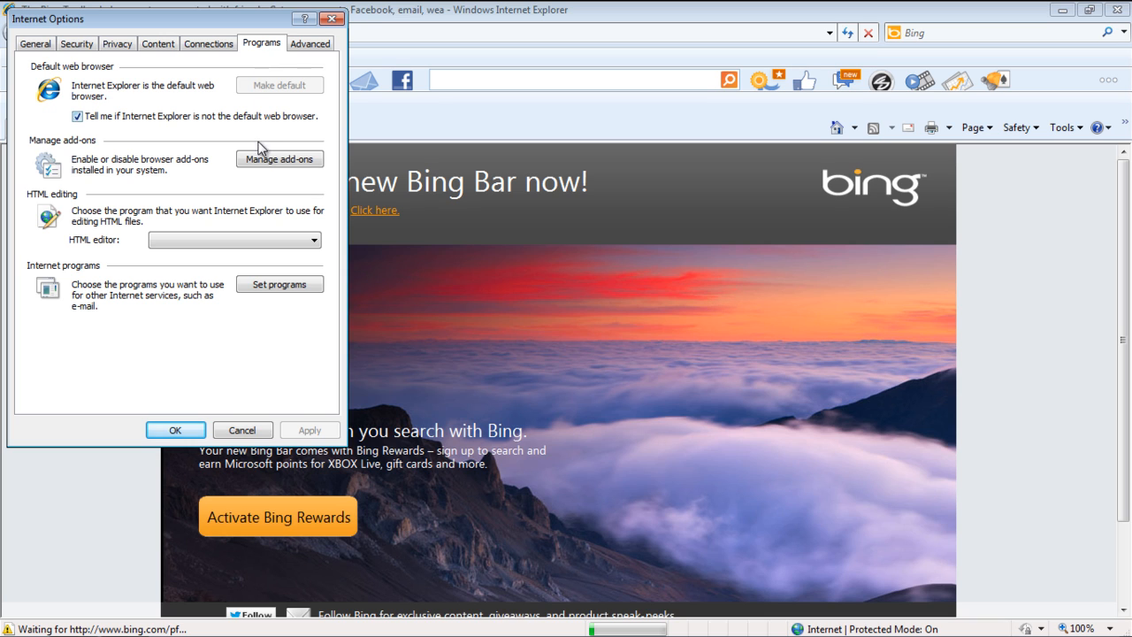
# Disable Bing Bar and Bing Bar Helper in Manage Add-ons, then close Internet Options
pyautogui.click(279, 158)
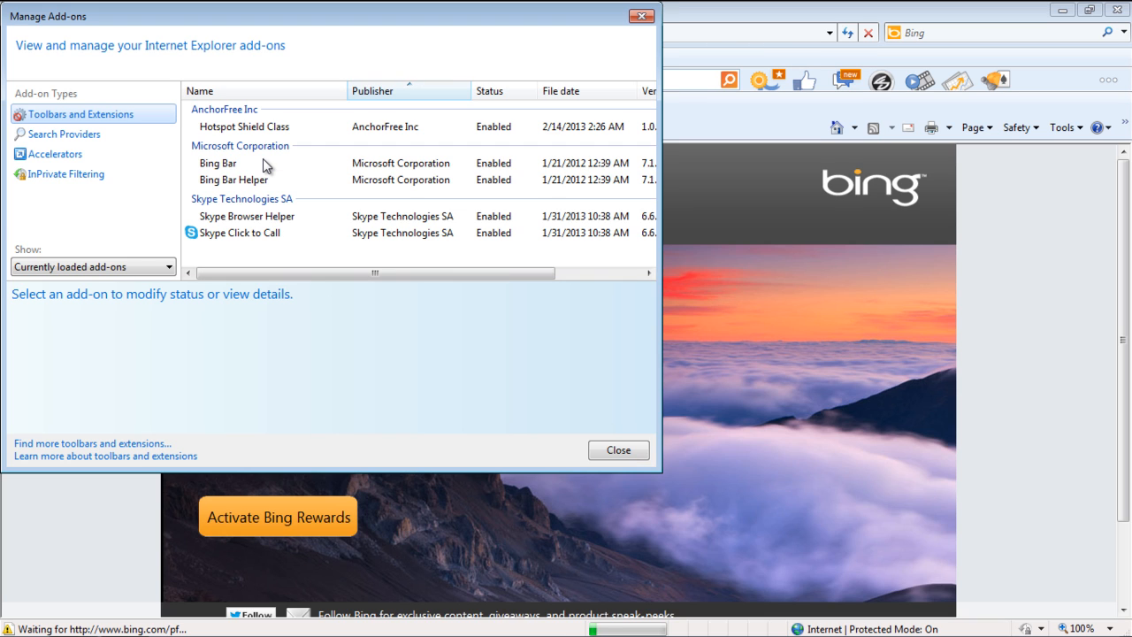
pyautogui.click(217, 163)
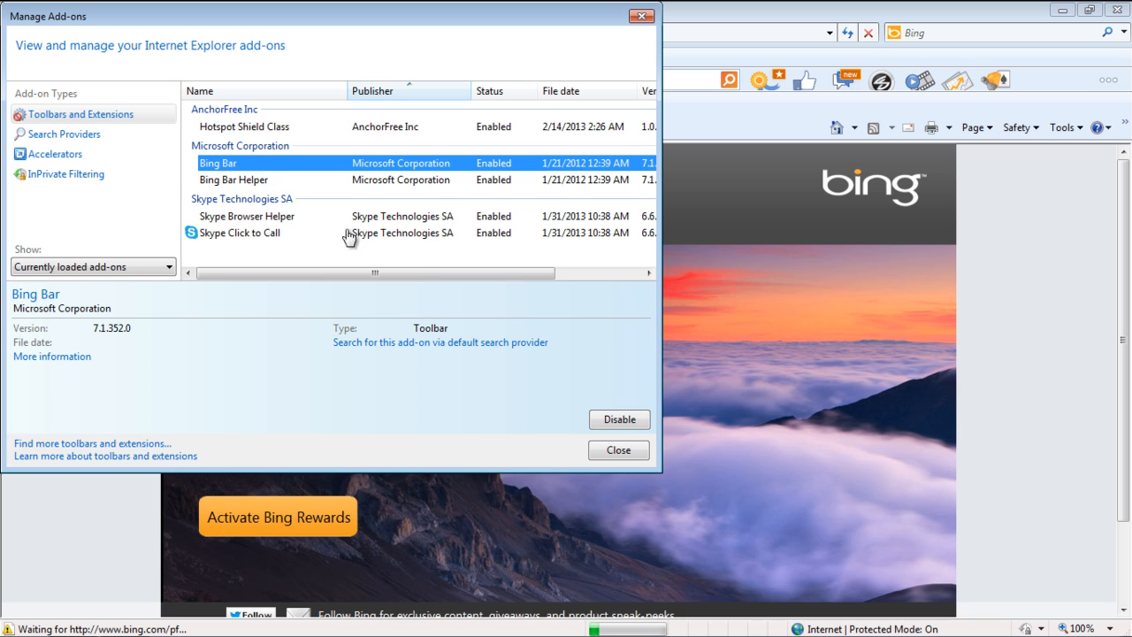
pyautogui.click(619, 419)
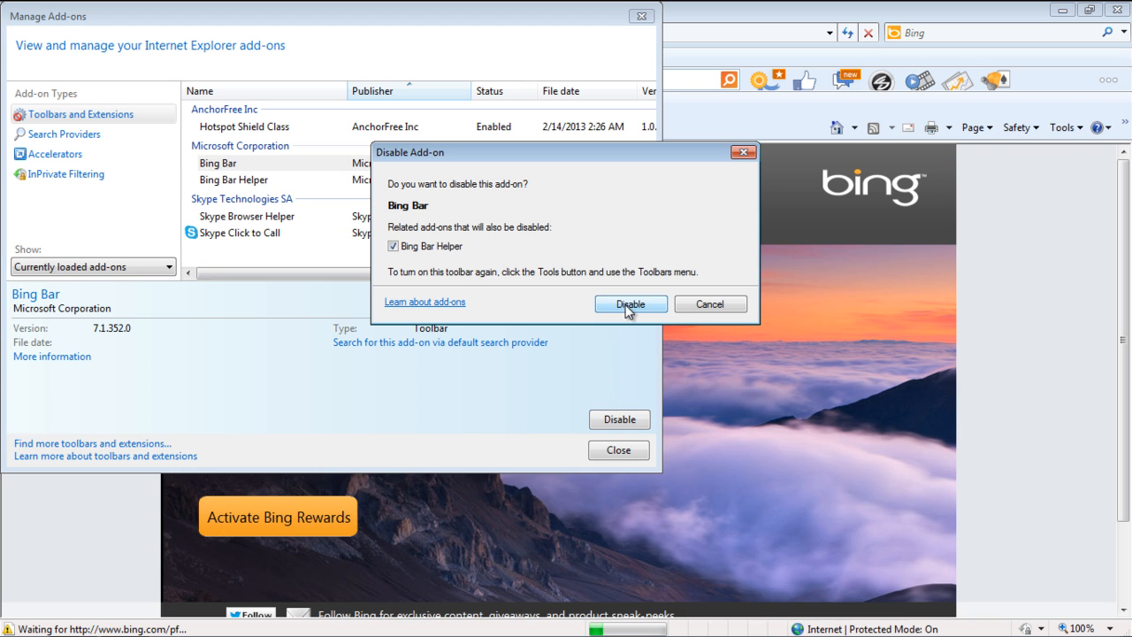
pyautogui.click(631, 304)
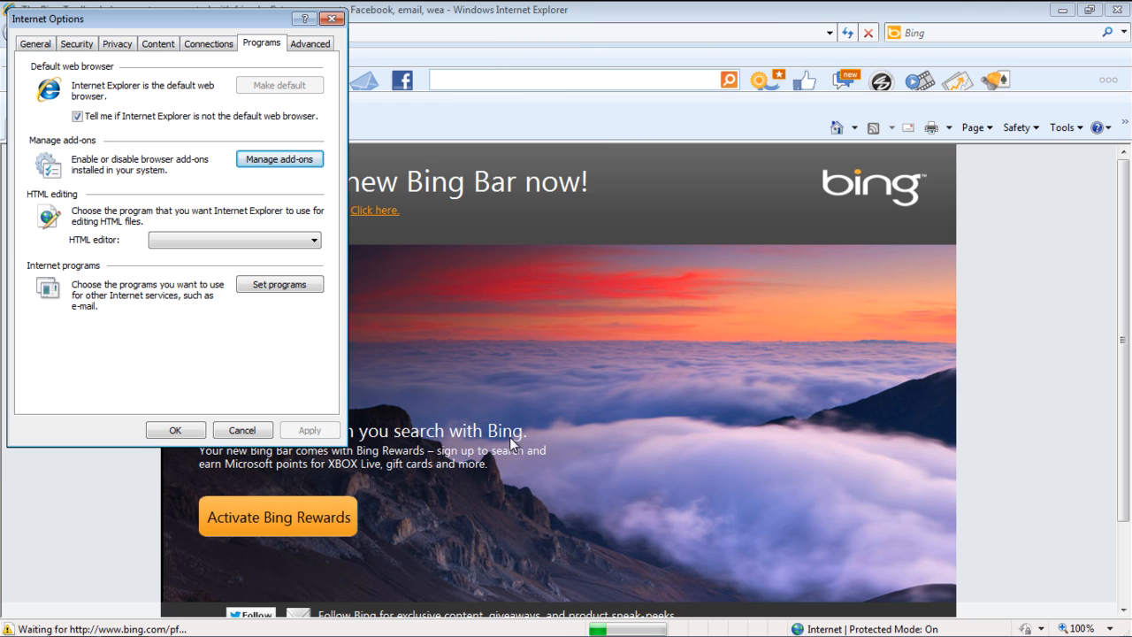
pyautogui.click(175, 429)
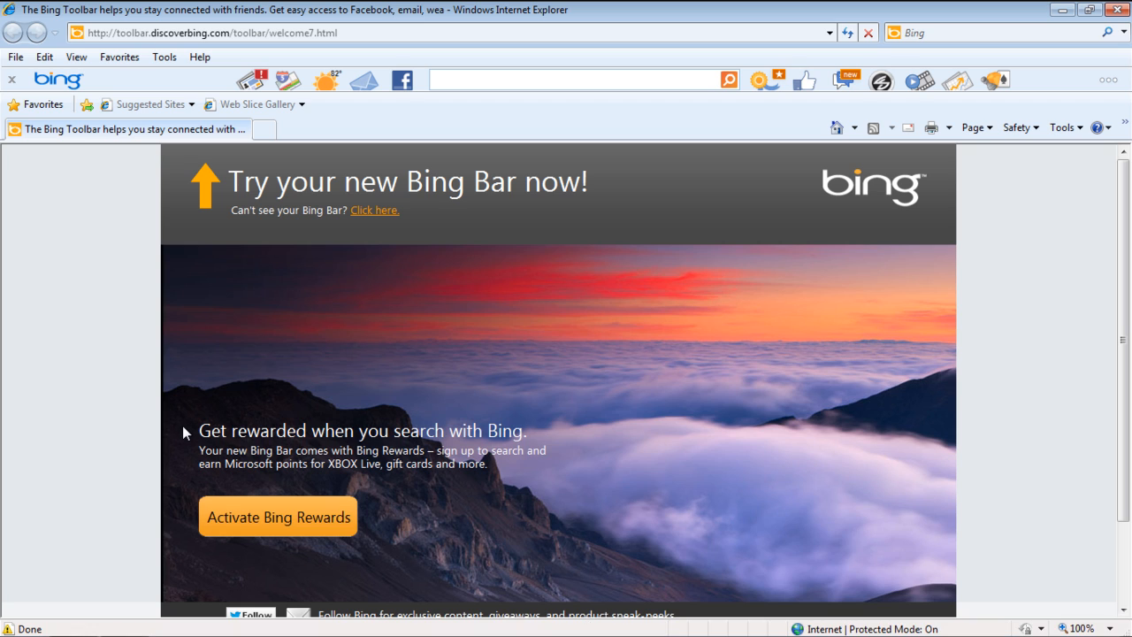
pyautogui.moveTo(63, 216)
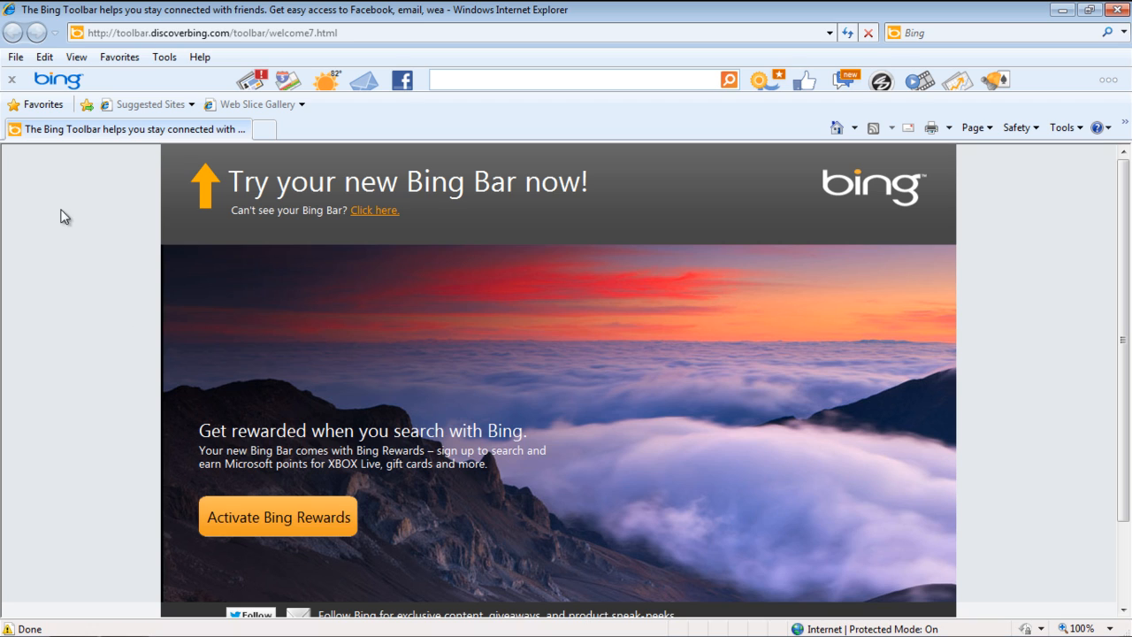
# Remove the toolbar by choosing Disable Bing Bar from its close-button prompt
pyautogui.click(12, 78)
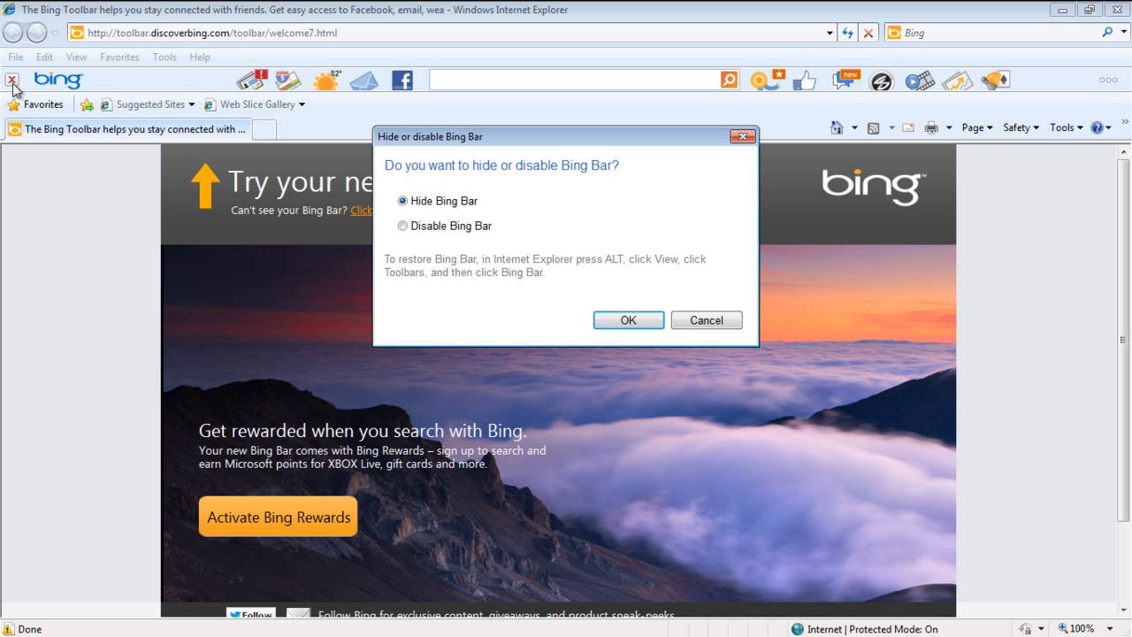
pyautogui.click(403, 226)
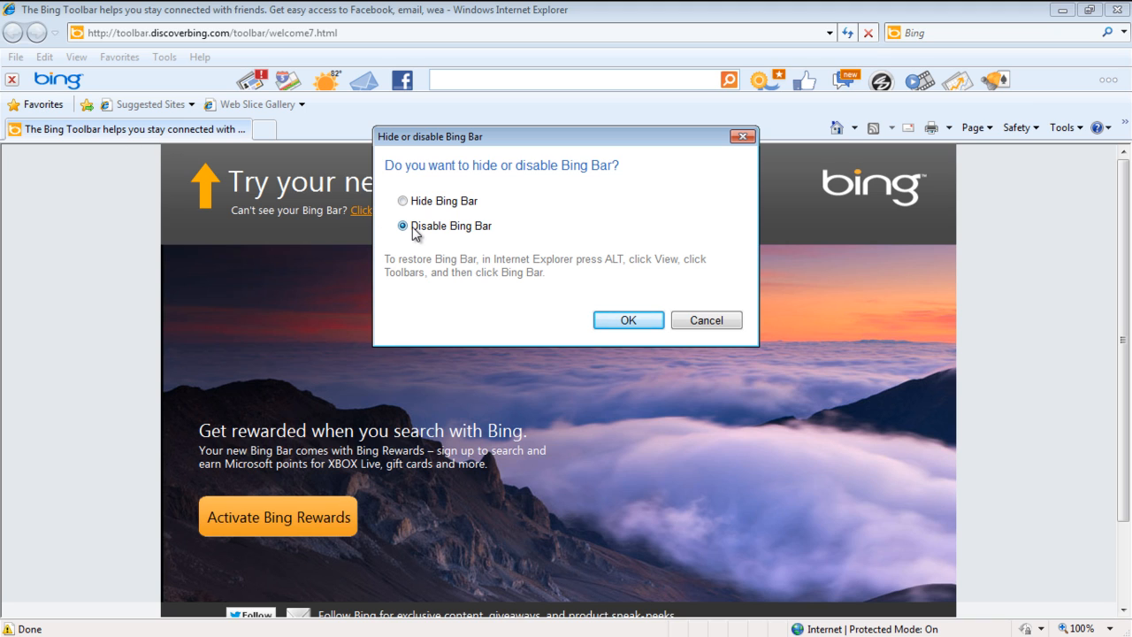
pyautogui.click(628, 320)
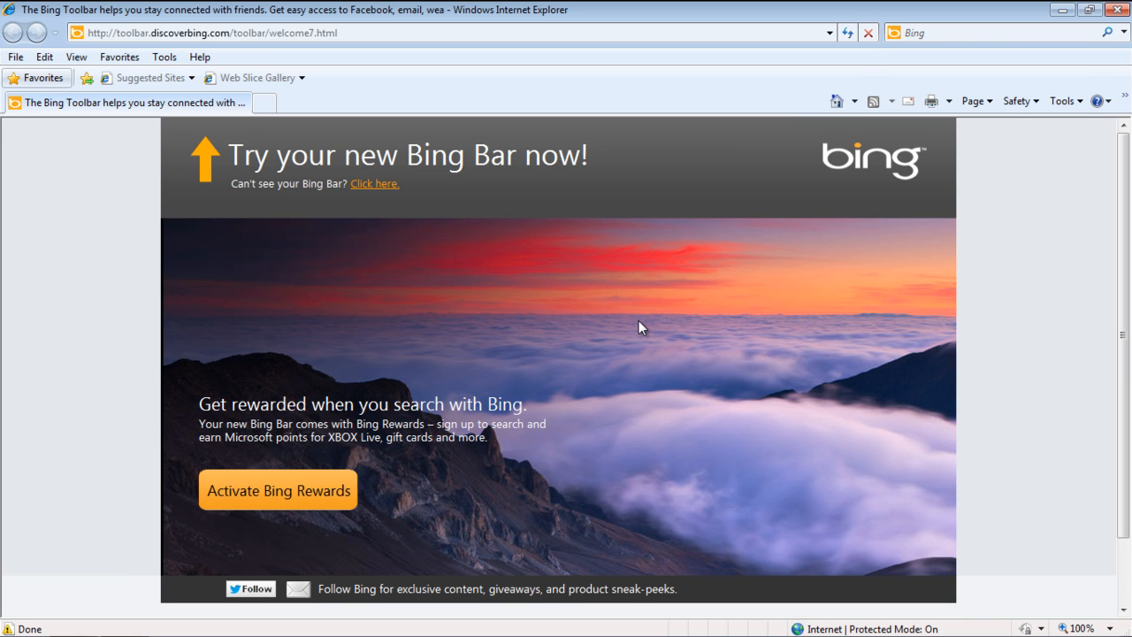